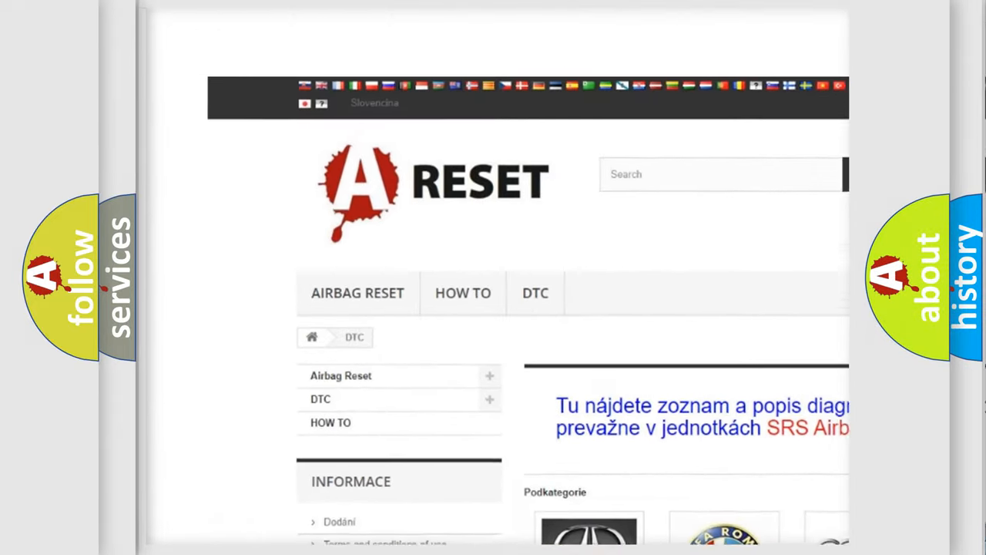
Scroll the brand grid to LINCOLN DTC and open its U0531:56 entry.
scroll(down, 3)
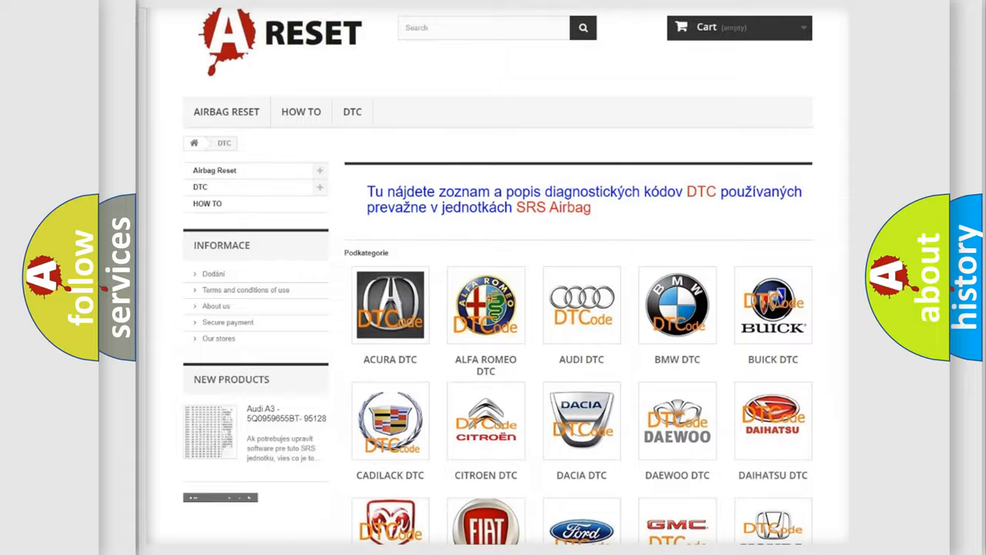
scroll(down, 3)
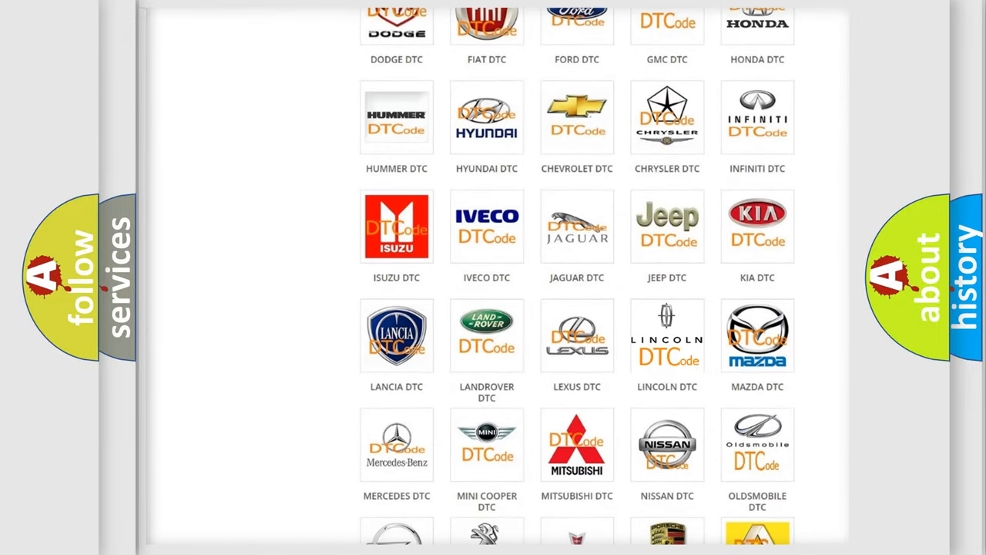
click(667, 335)
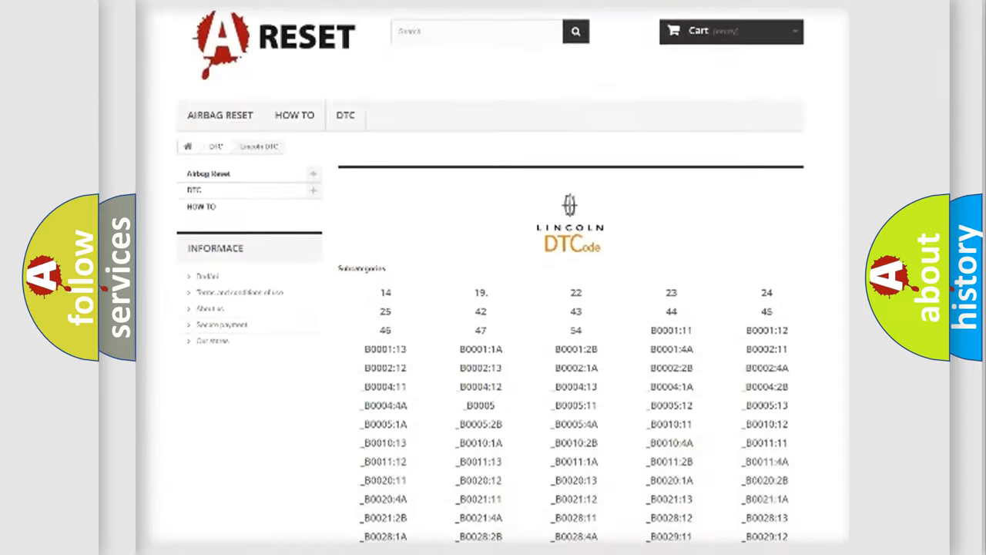
scroll(down, 3)
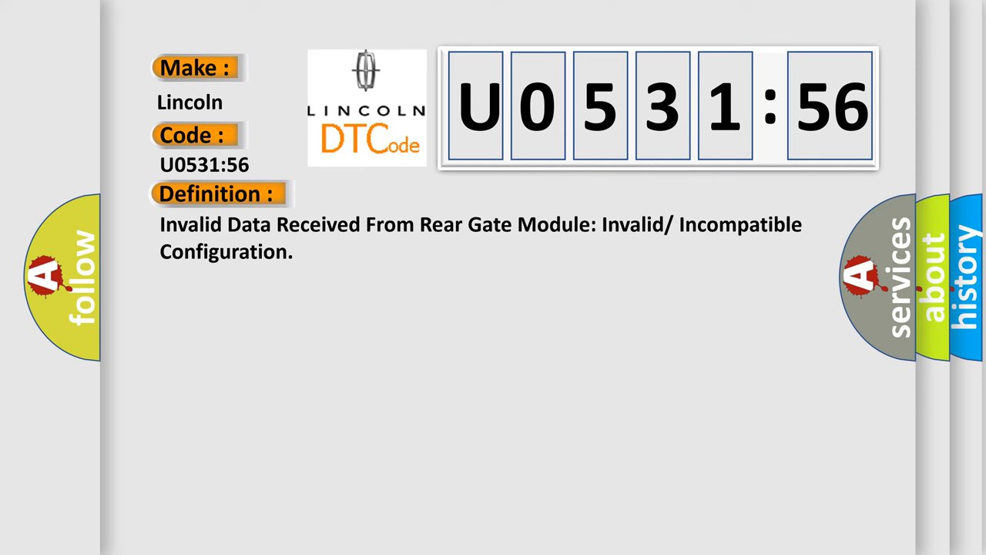
Reveal U0531:56's Description and scroll down to the incompatible-configuration paragraph.
click(401, 194)
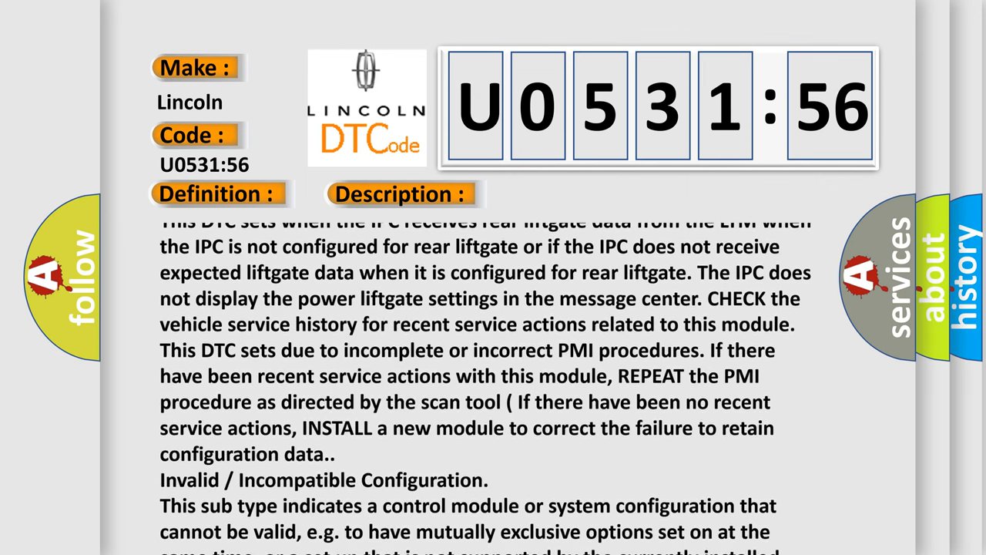
scroll(down, 3)
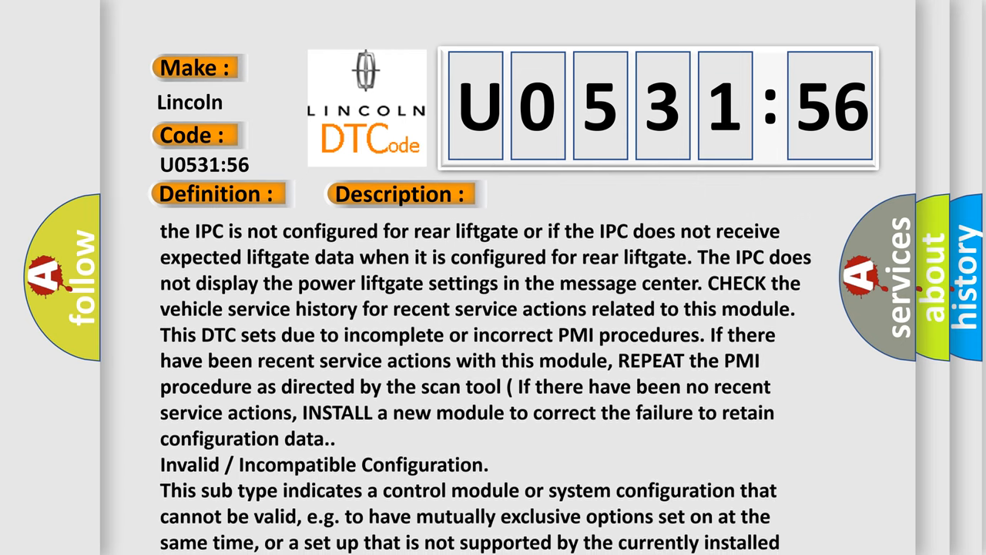
scroll(down, 3)
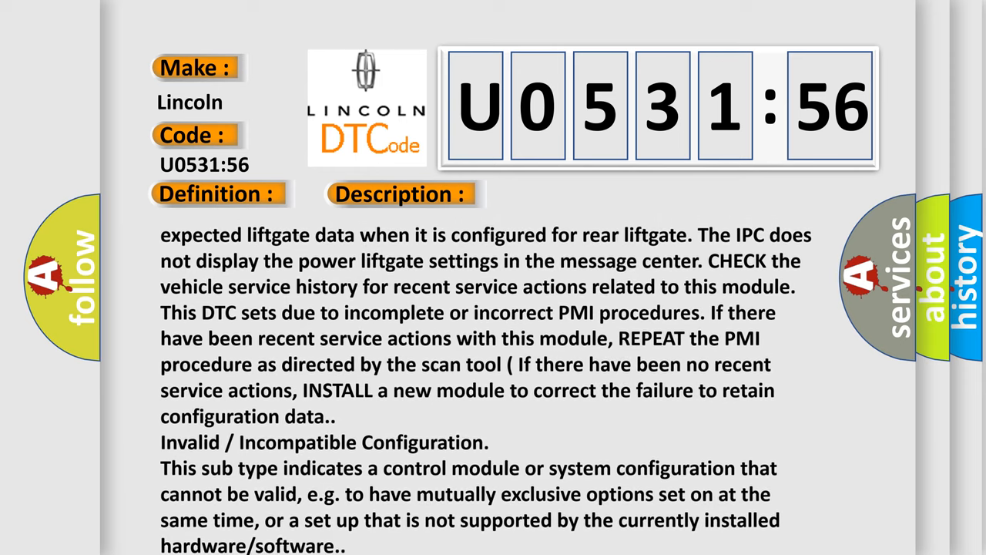
scroll(down, 3)
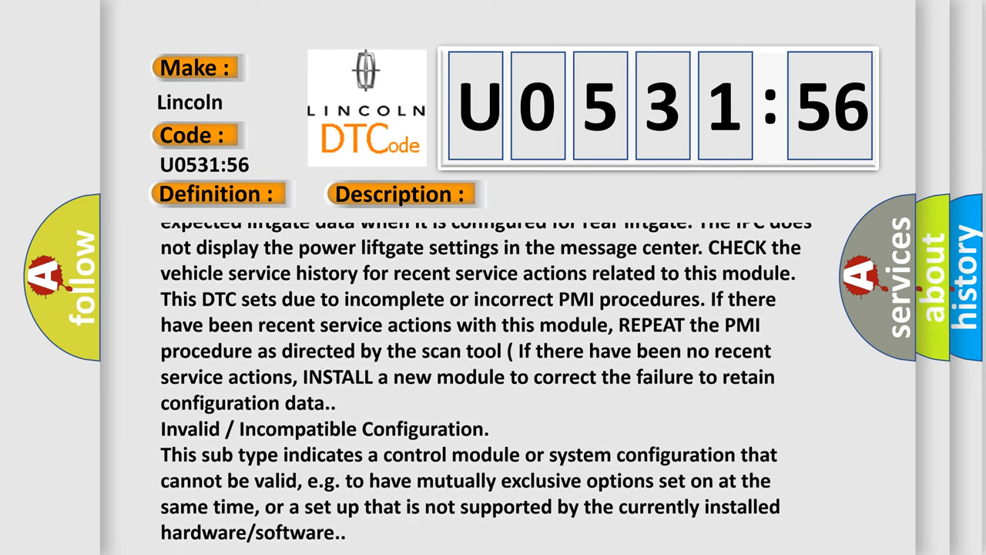
scroll(down, 3)
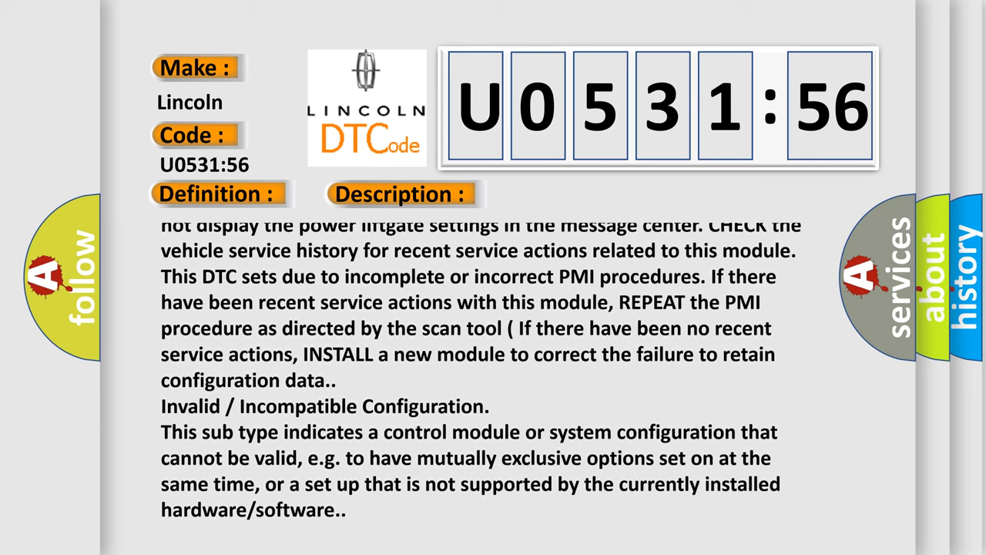
scroll(down, 3)
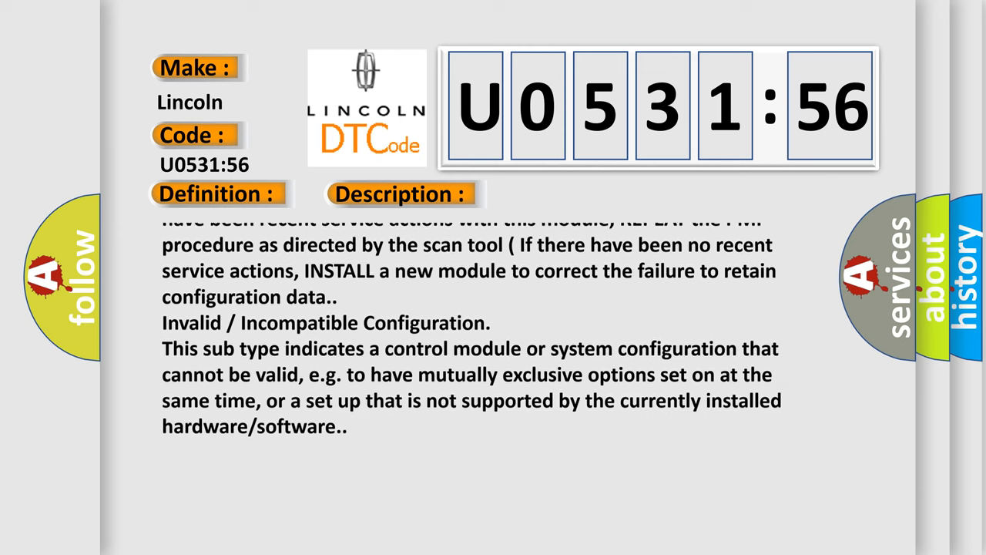
scroll(down, 3)
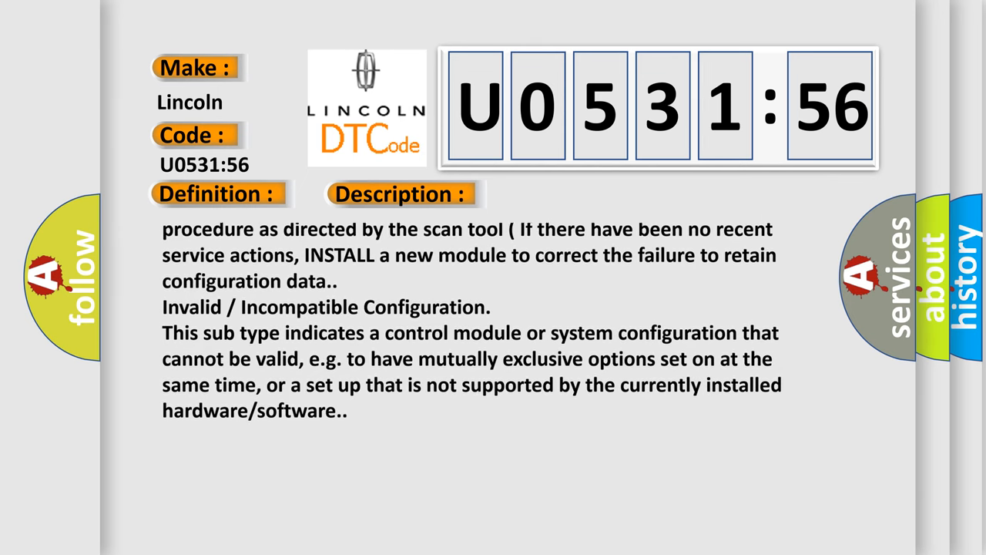
scroll(down, 3)
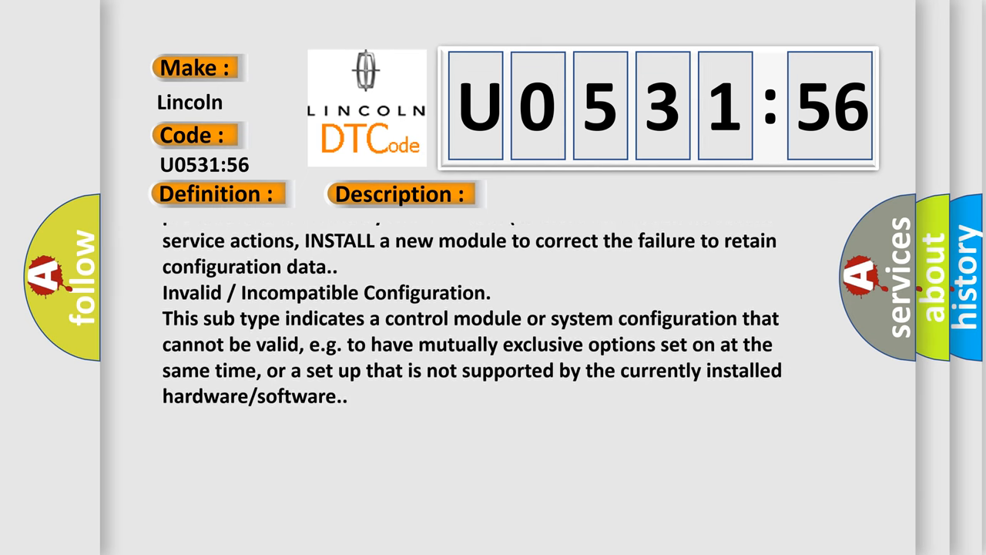
scroll(down, 3)
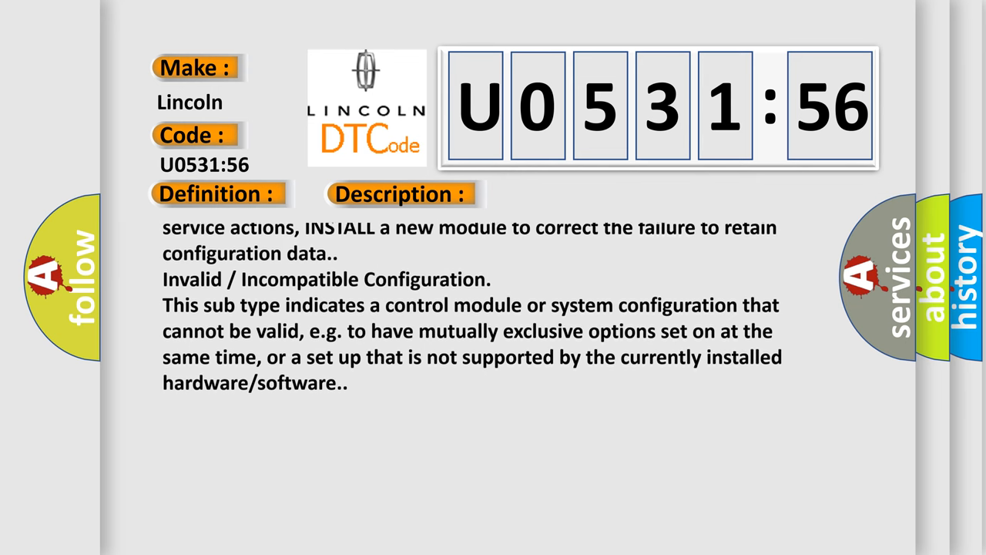